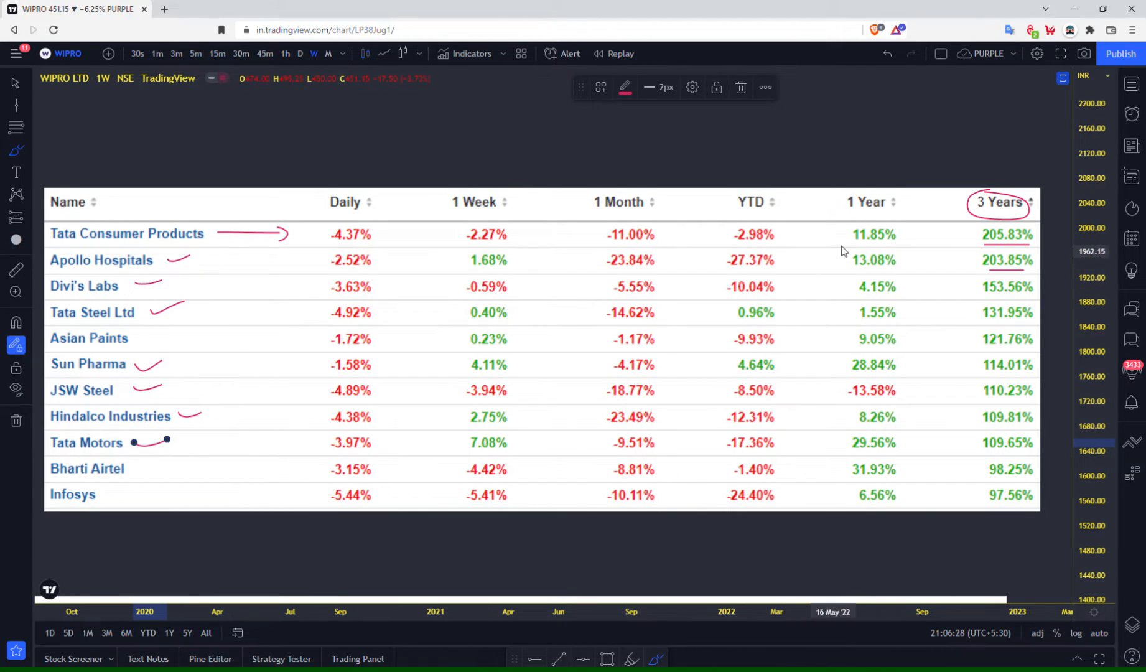
- Underline more stock names and bracket the 3 Years column in the returns table
{"action": "left_click_drag", "start_coordinate": [961, 232], "coordinate": [971, 457]}
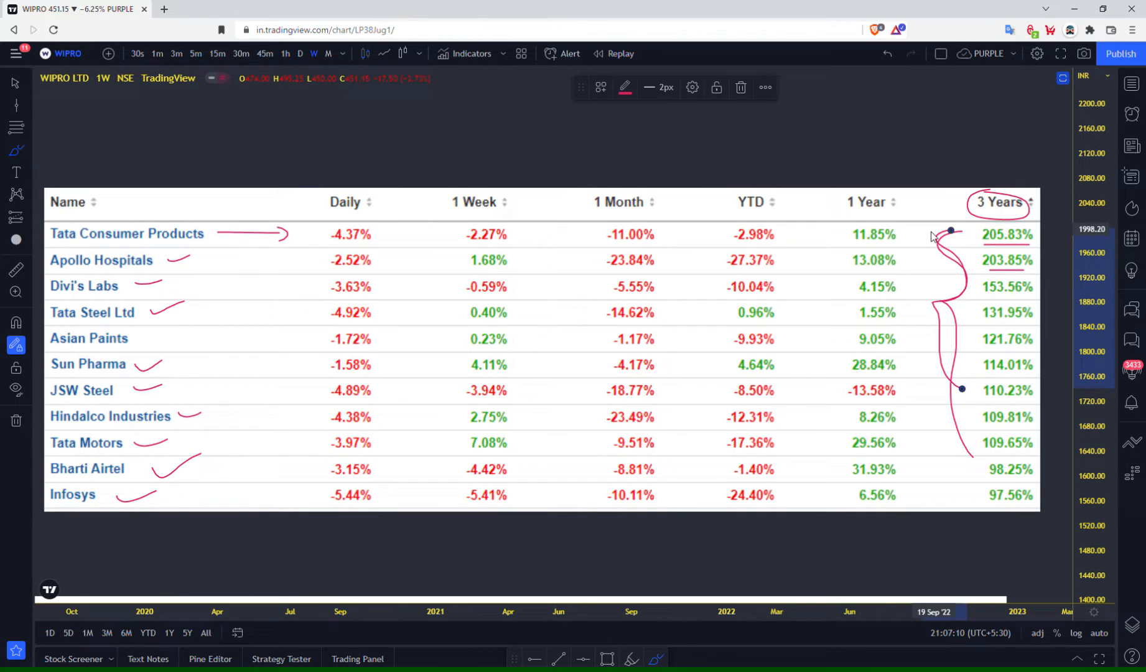
{"action": "mouse_move", "coordinate": [951, 348]}
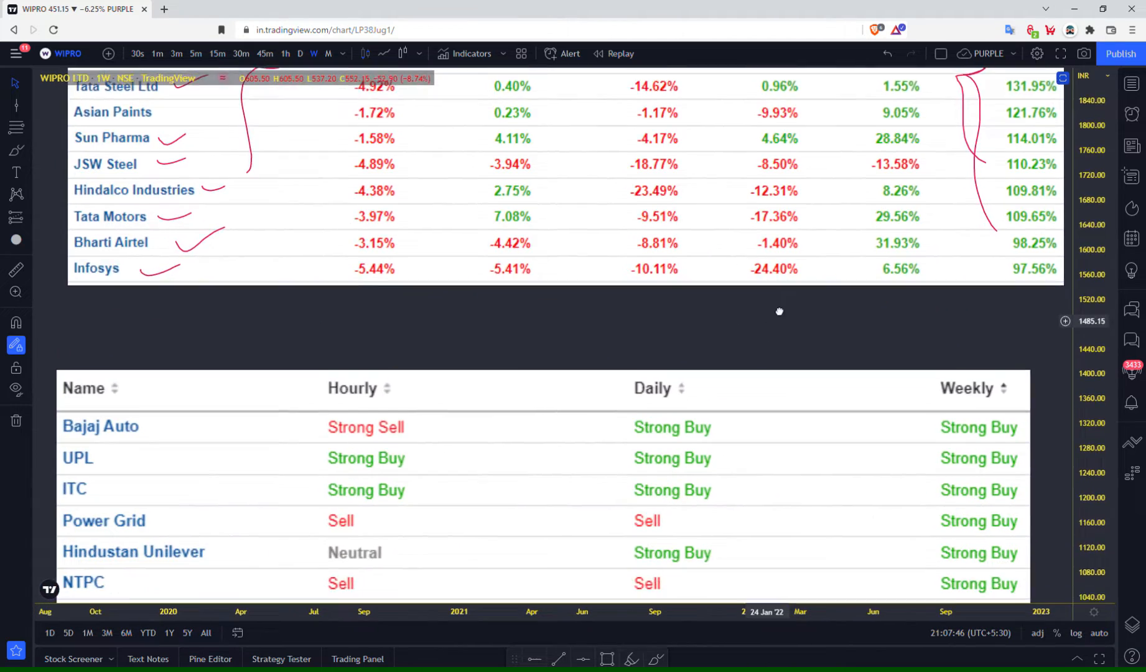
- Scroll down to the Hourly/Daily/Weekly ratings table to annotate its rows and ratings
{"action": "scroll", "scroll_direction": "down", "scroll_amount": 3}
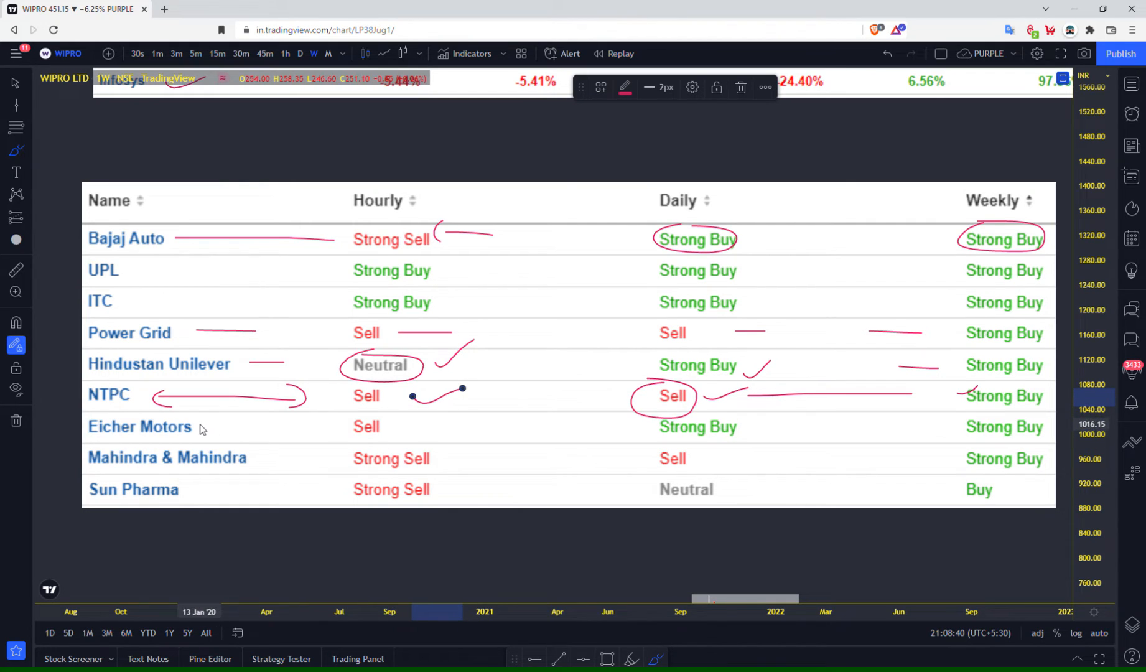
- Drag the chart to the WIPRO 1W candles with the shaded peaks zone and ~600 line
{"action": "left_click_drag", "start_coordinate": [214, 425], "coordinate": [256, 424]}
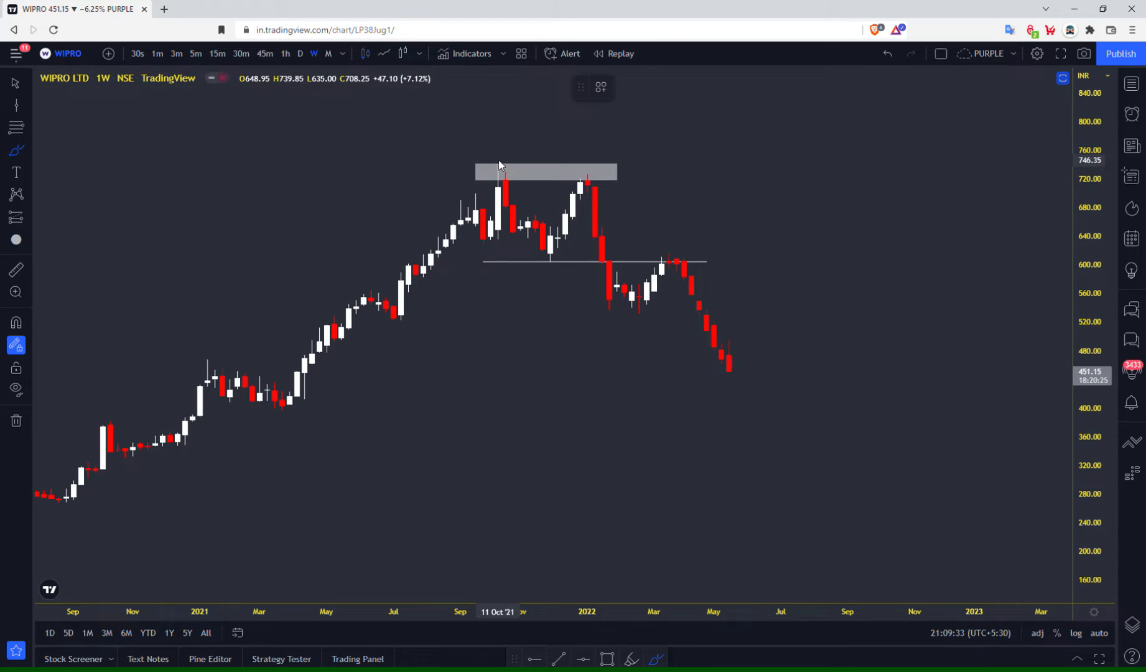
- Draw red lines over the twin peaks, sketch an M, and circle the neckline touches and retest
{"action": "left_click_drag", "start_coordinate": [497, 162], "coordinate": [672, 162]}
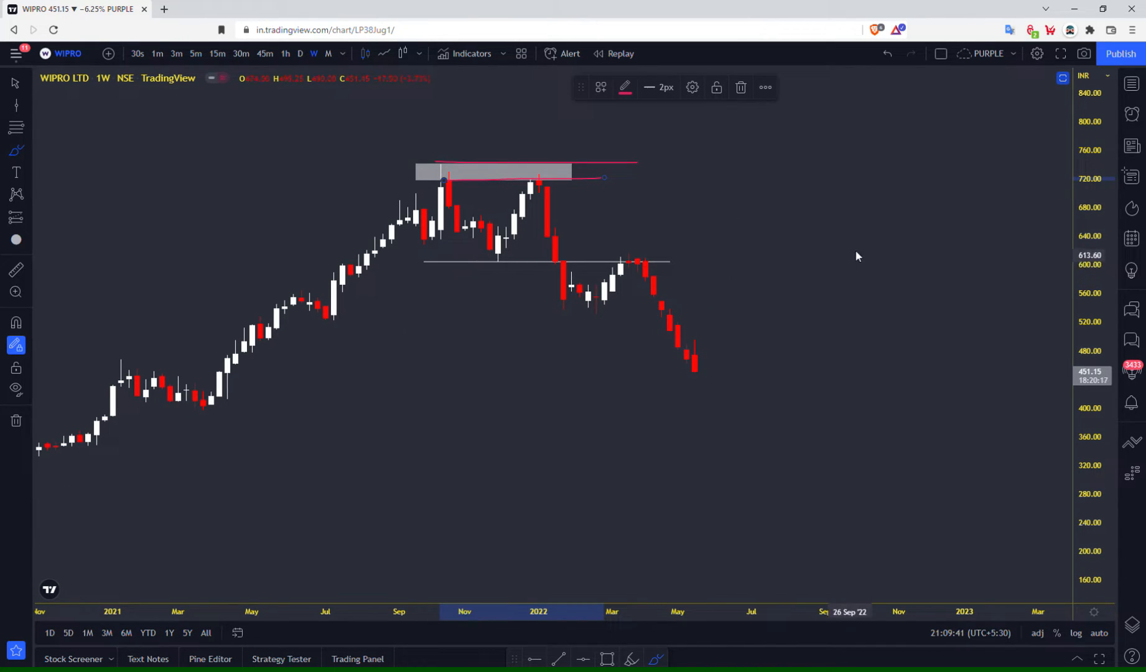
{"action": "mouse_move", "coordinate": [585, 172]}
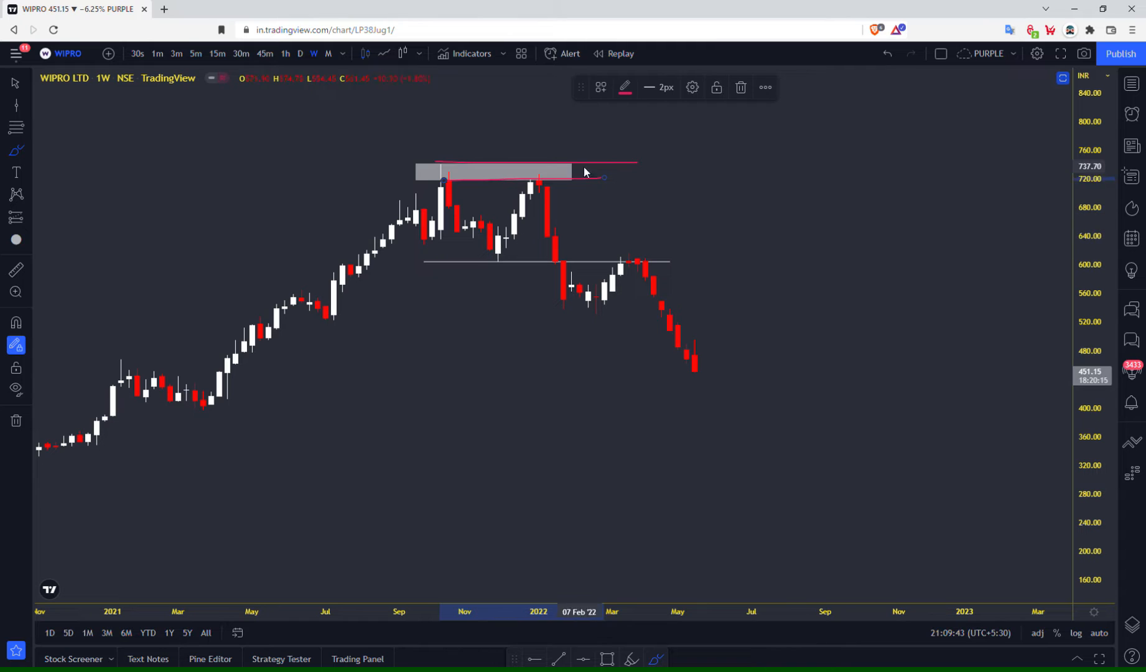
{"action": "left_click_drag", "start_coordinate": [795, 212], "coordinate": [866, 197]}
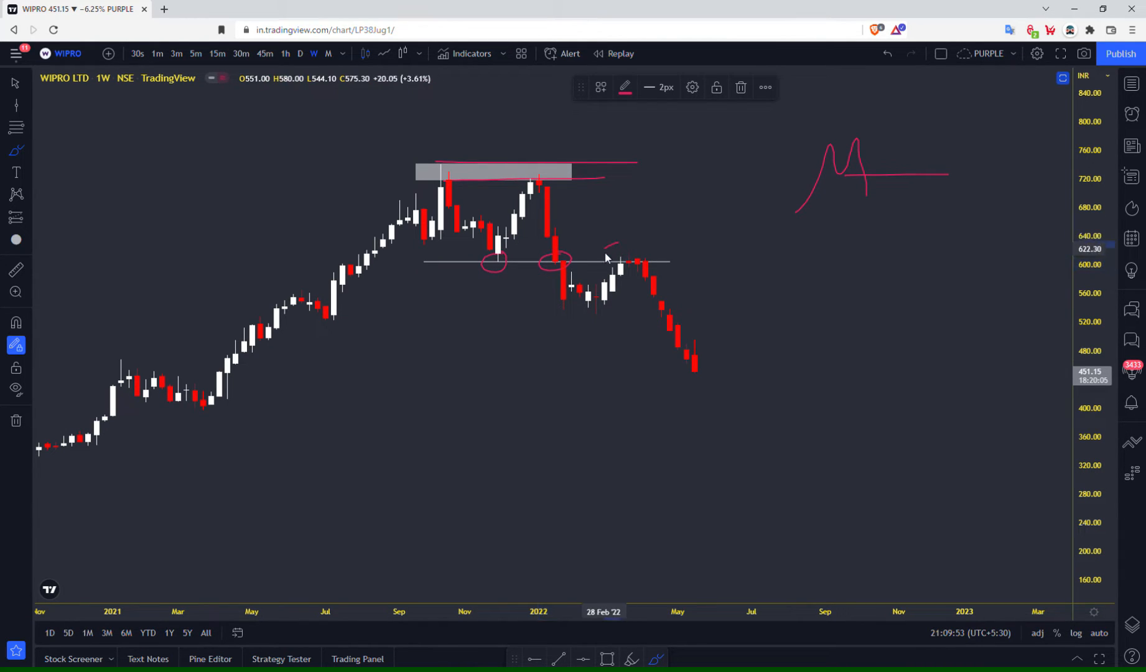
{"action": "left_click_drag", "start_coordinate": [610, 245], "coordinate": [651, 275]}
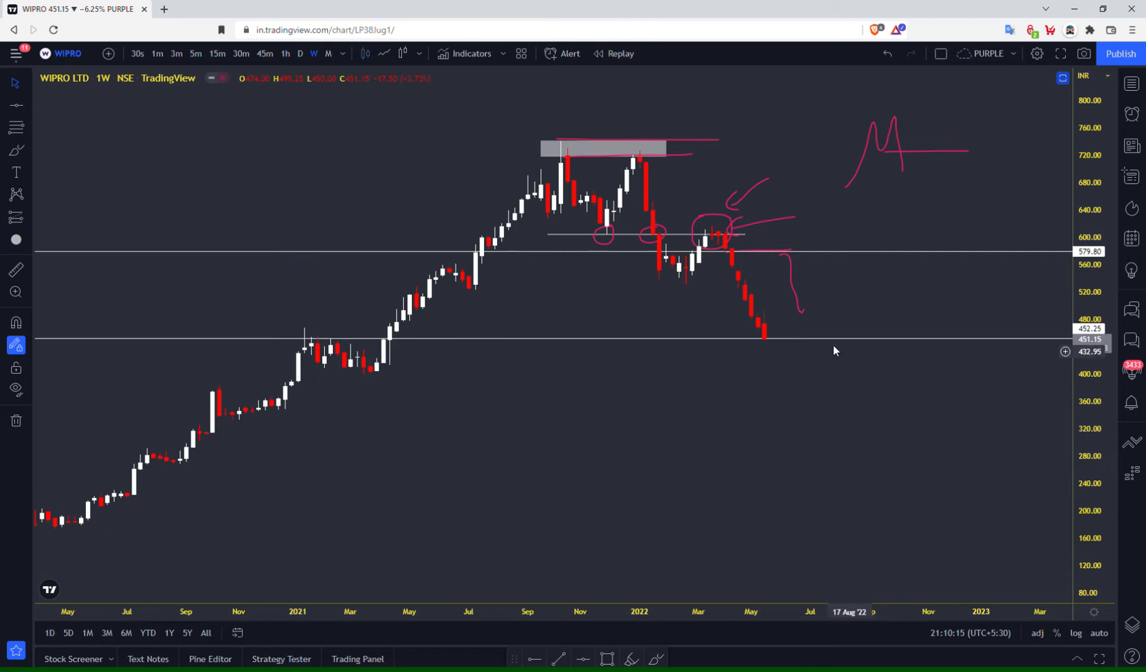
{"action": "mouse_move", "coordinate": [689, 326]}
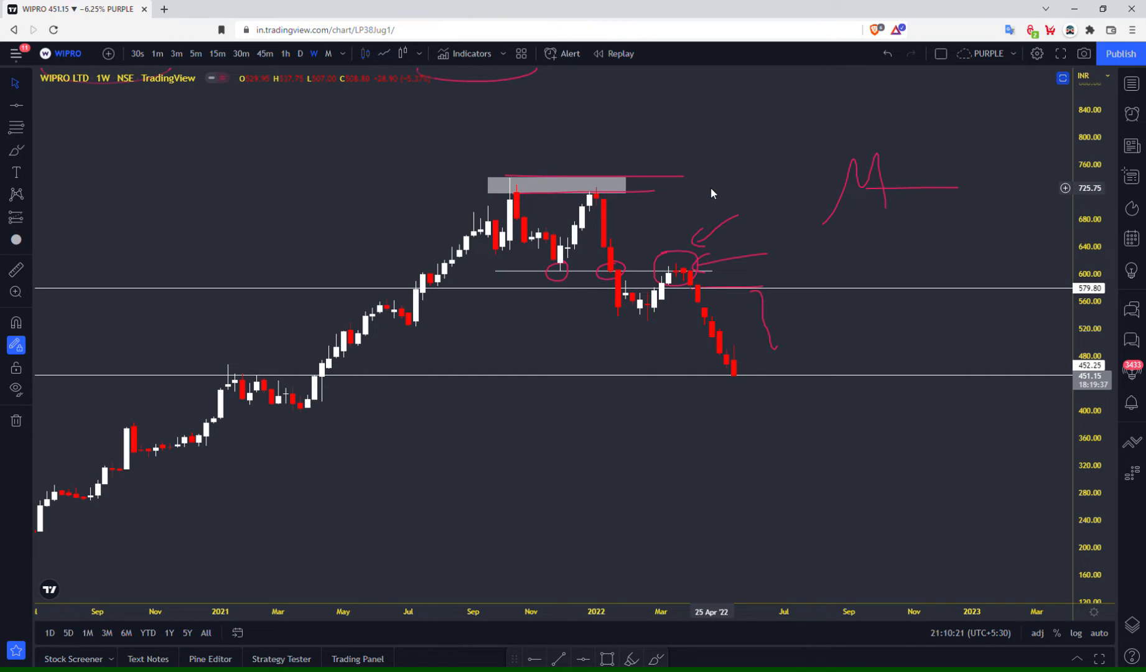
{"action": "mouse_move", "coordinate": [717, 190]}
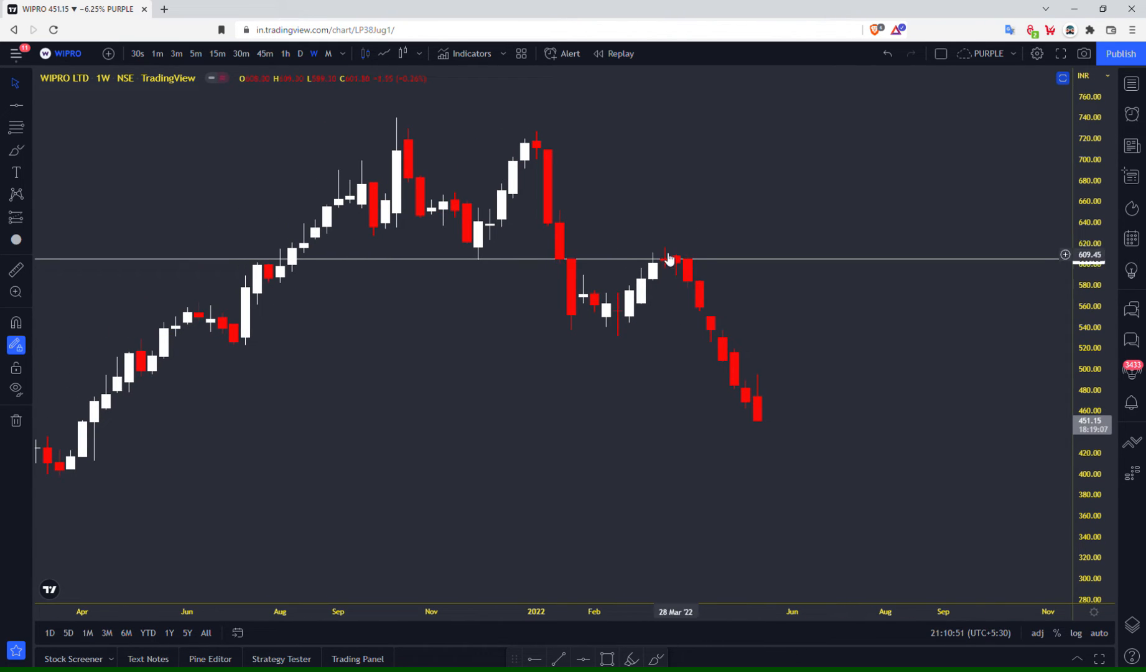
{"action": "mouse_move", "coordinate": [691, 291]}
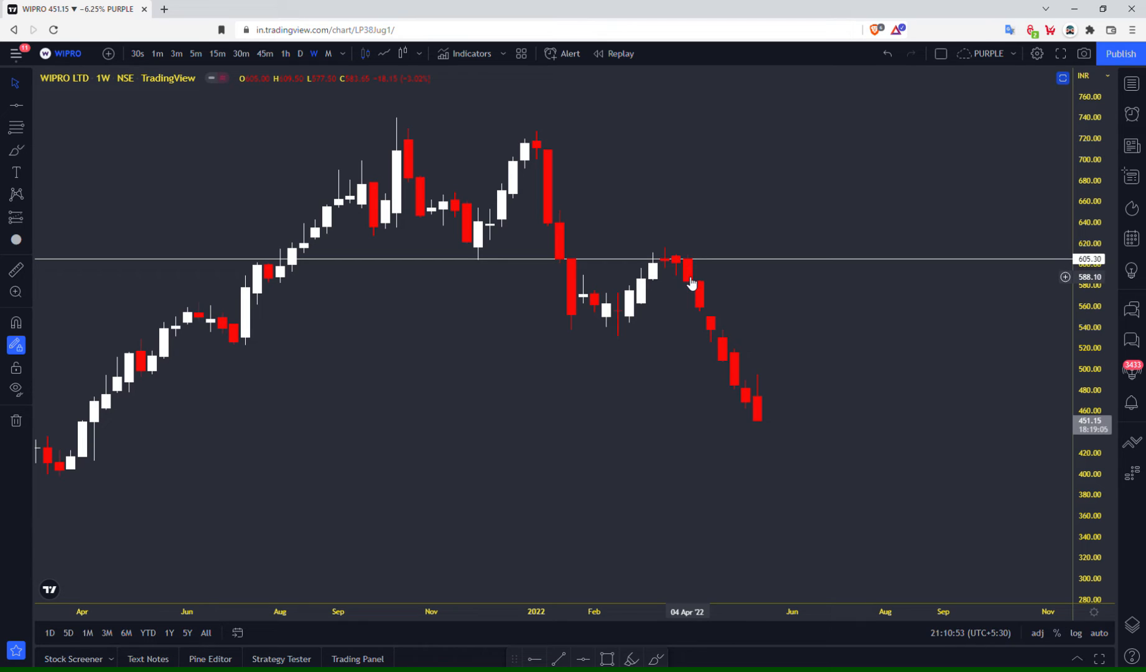
{"action": "mouse_move", "coordinate": [593, 642]}
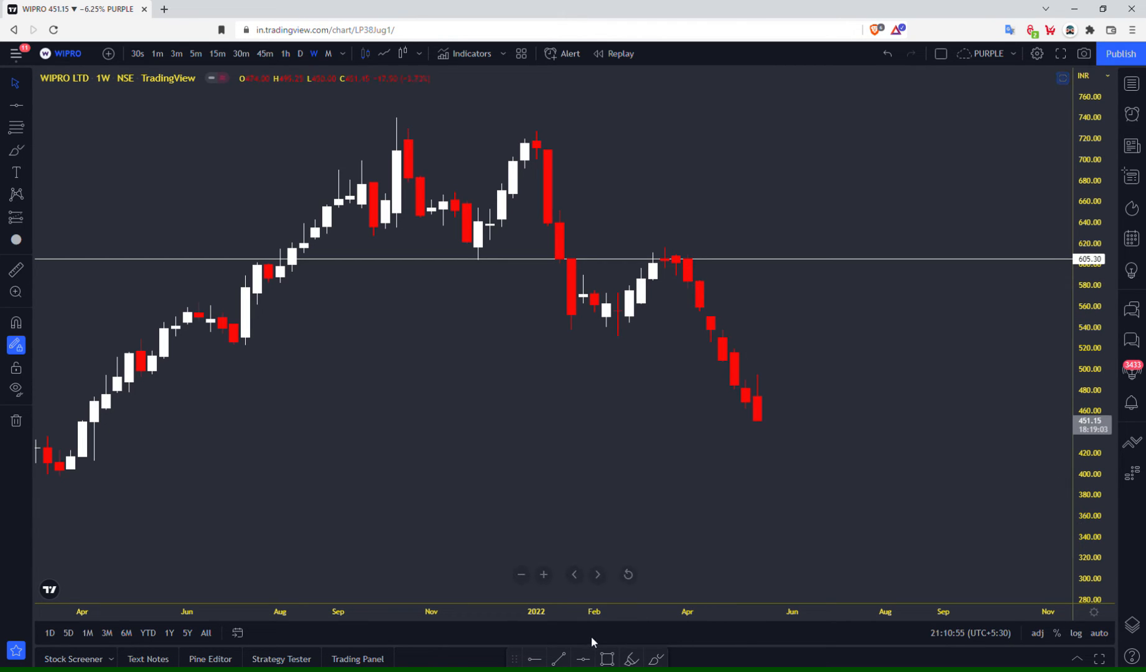
{"action": "mouse_move", "coordinate": [688, 293]}
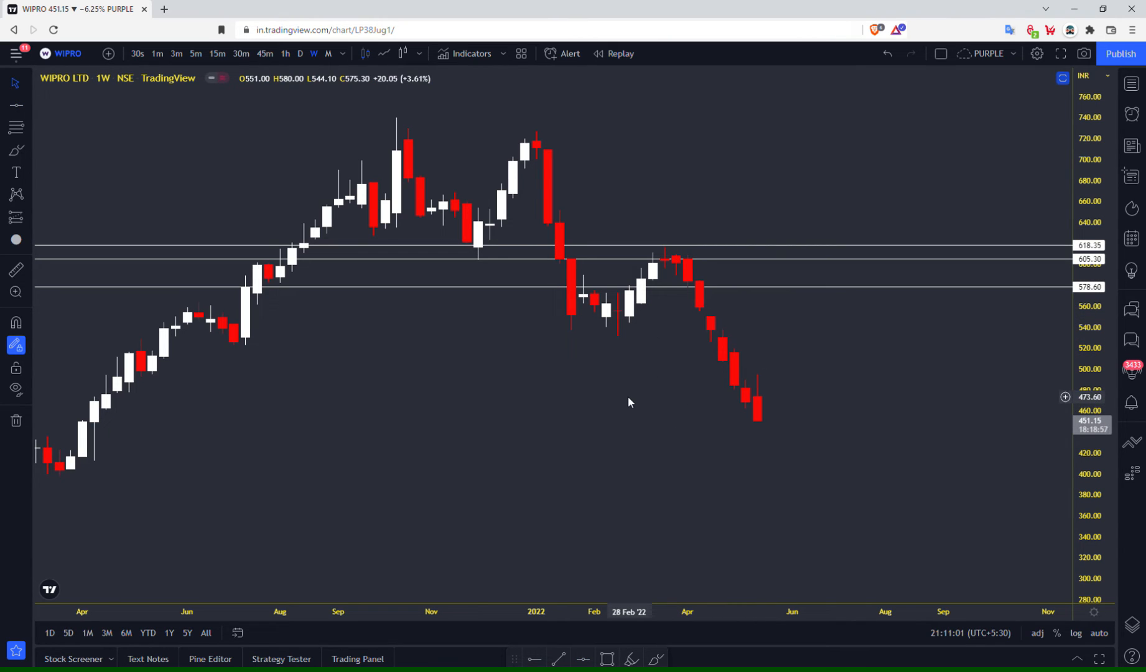
{"action": "mouse_move", "coordinate": [710, 267]}
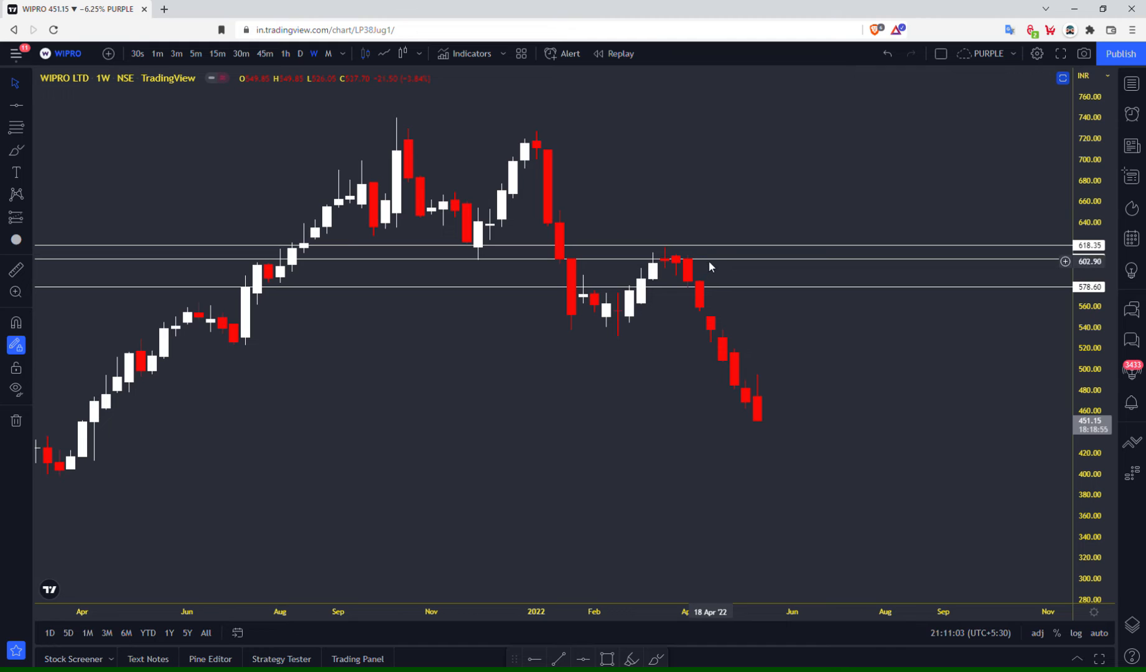